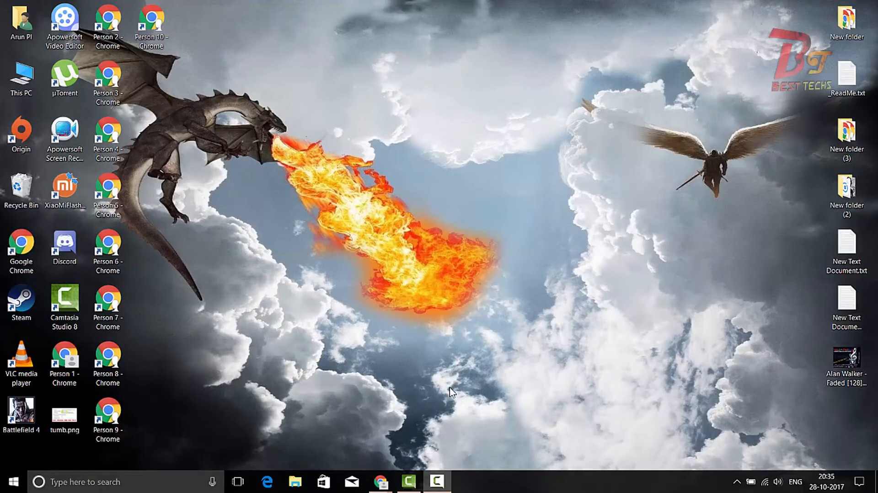
# Reach the MIUI site in Chrome and browse its Downloads page before the Unlock page.
pyautogui.click(381, 482)
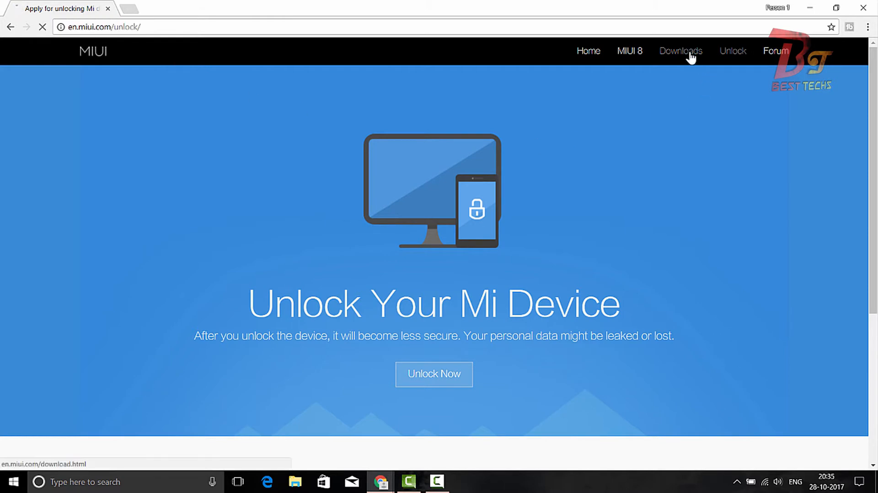
pyautogui.click(680, 51)
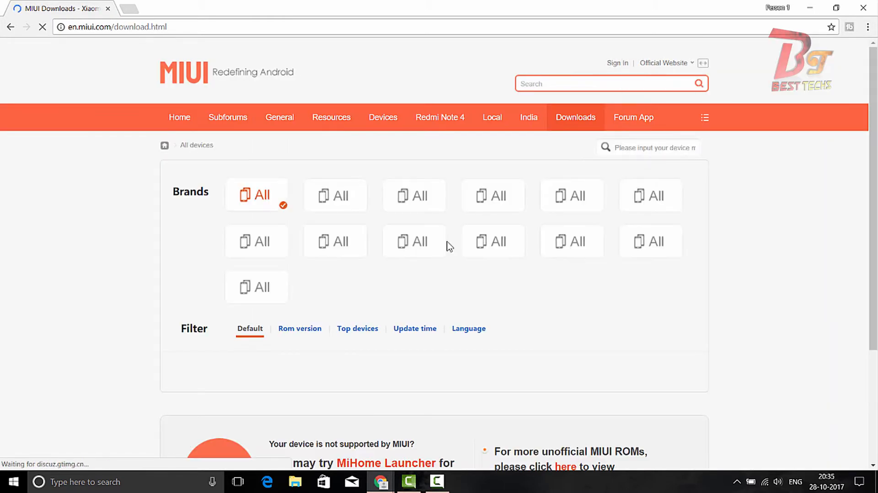
pyautogui.scroll(-3)
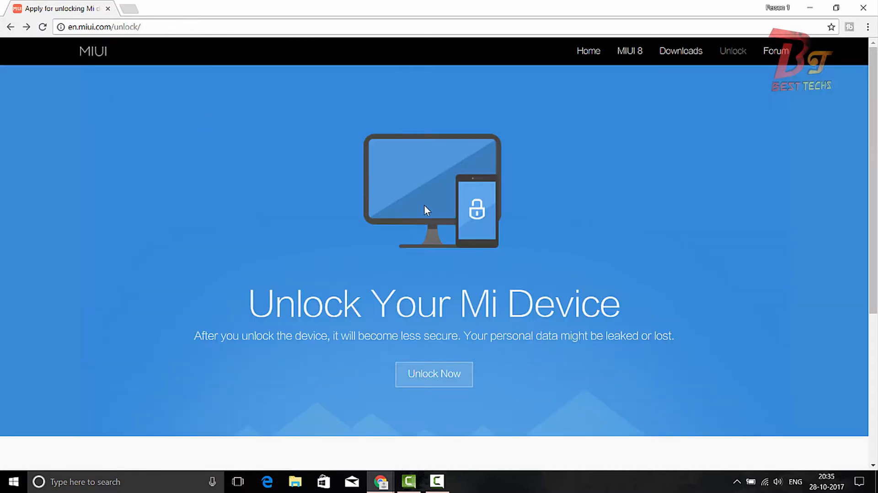
pyautogui.moveTo(432, 374)
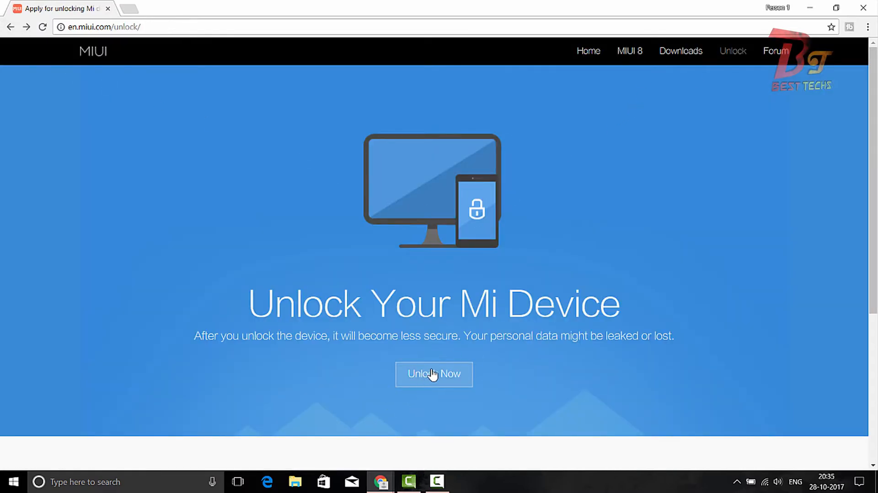
# Start the miflash_unlock zip download via Unlock Now and Download Mi Unlock.
pyautogui.click(434, 374)
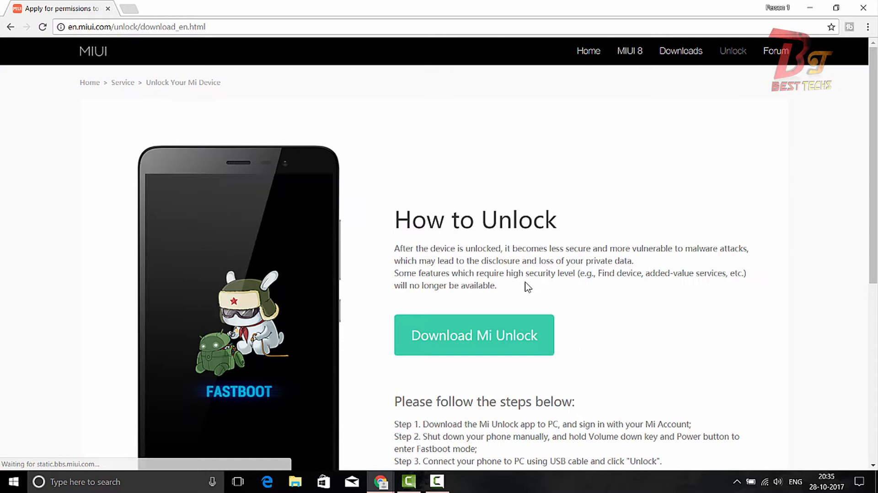
pyautogui.moveTo(253, 165)
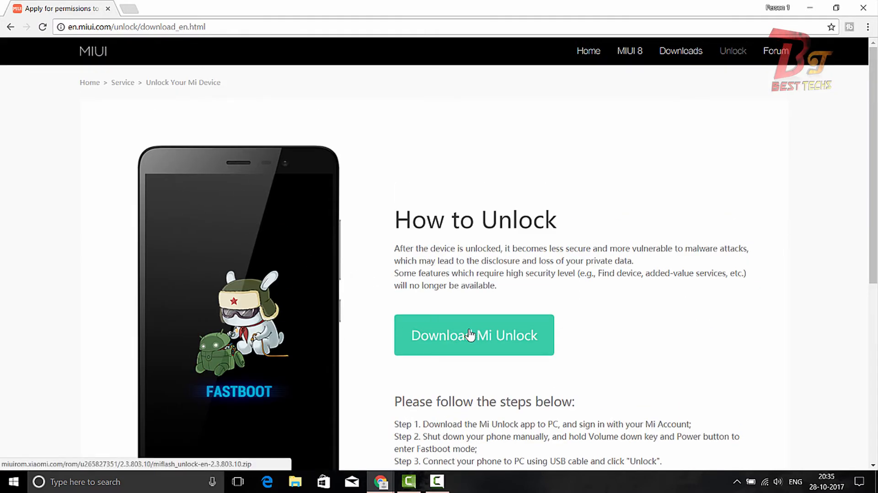
pyautogui.scroll(-3)
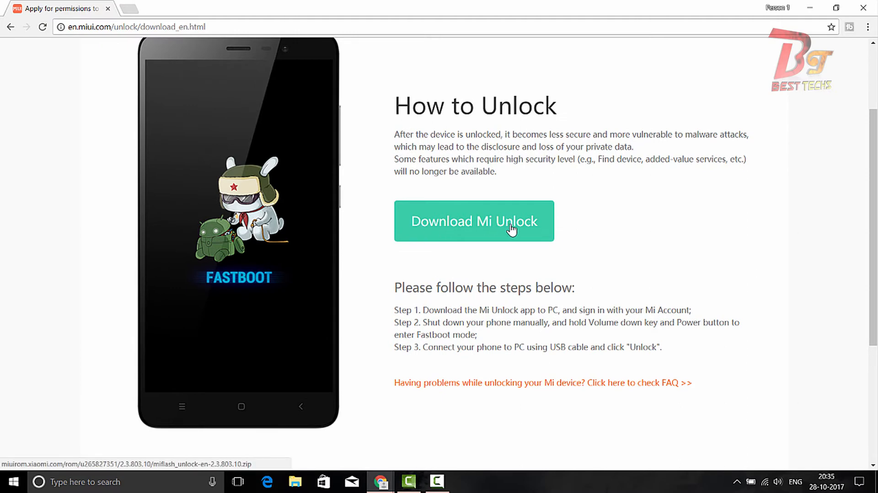
pyautogui.moveTo(496, 239)
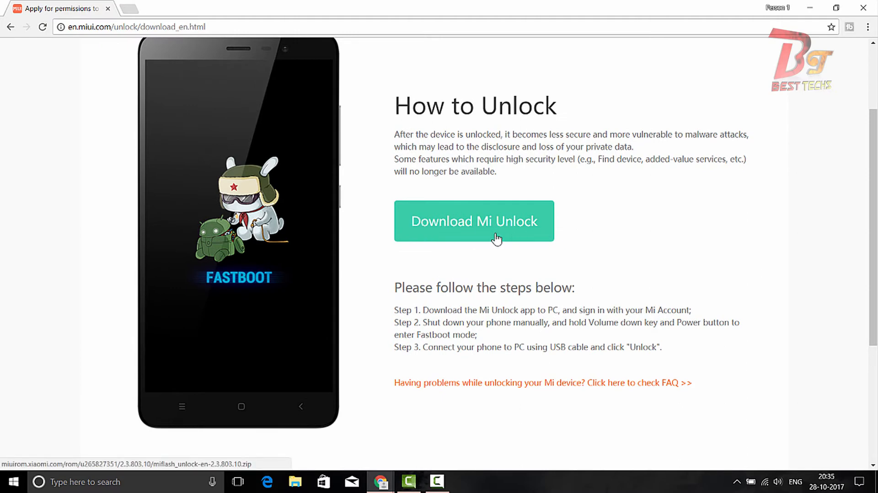
pyautogui.moveTo(98, 101)
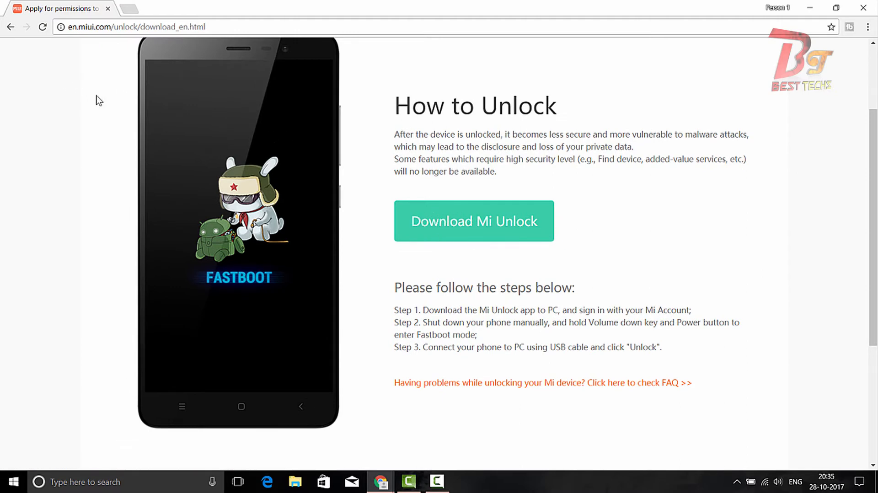
pyautogui.click(473, 221)
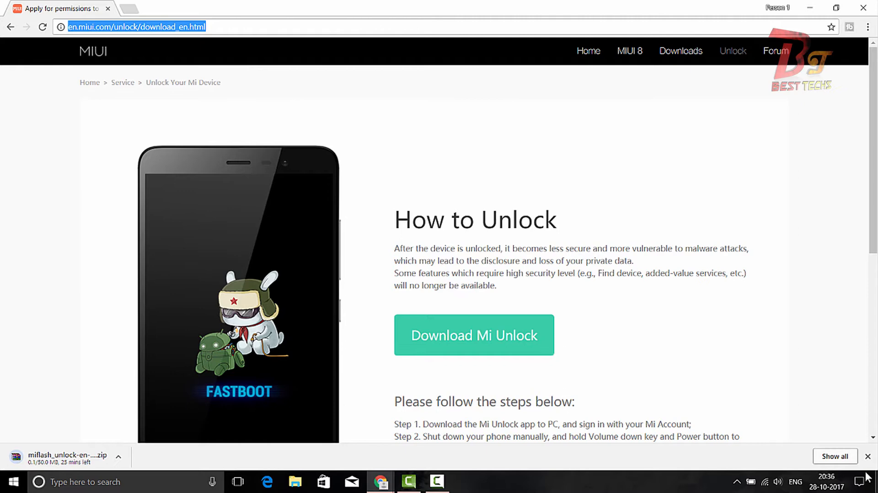
# View the downloaded zip's contents in WinRAR with miflash_unlock.exe selected.
pyautogui.click(836, 457)
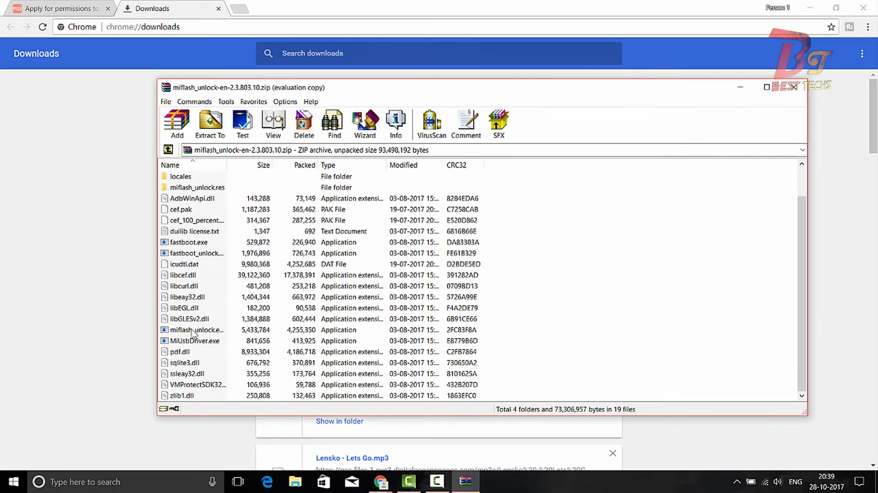
pyautogui.moveTo(224, 342)
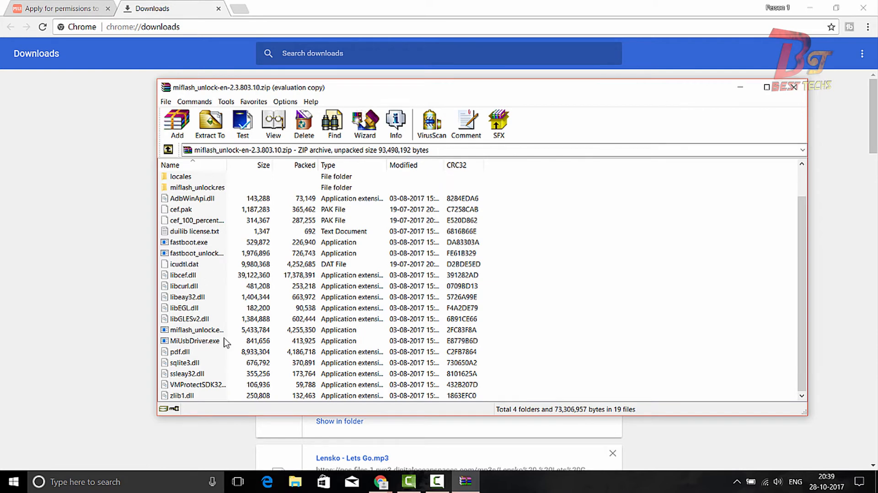
pyautogui.click(196, 329)
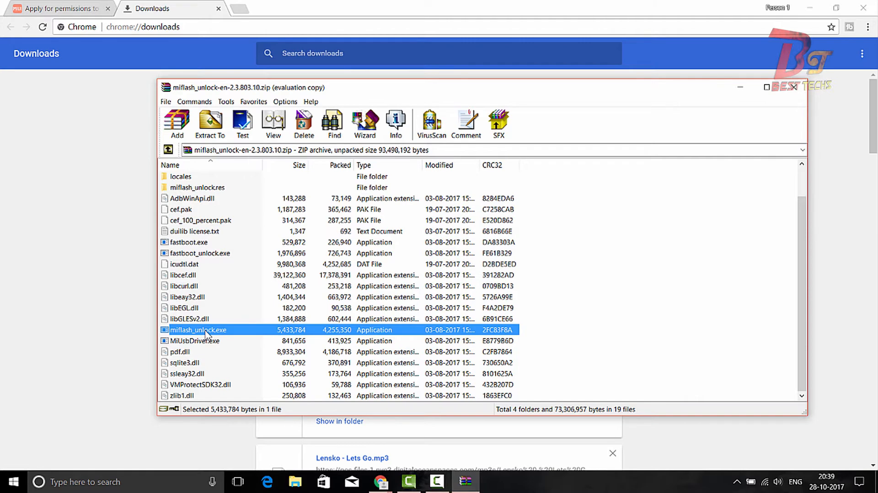
# Launch miflash_unlock.exe, accept the disclaimer and sign in with the Mi Account.
pyautogui.doubleClick(199, 329)
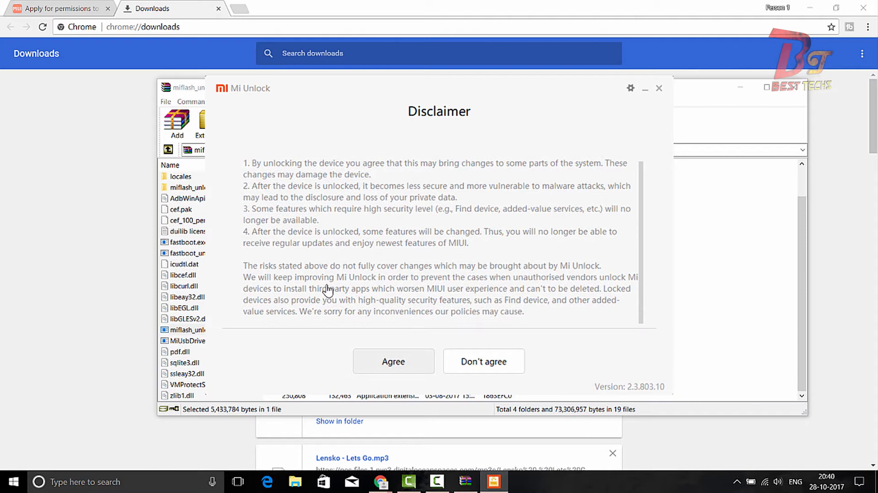
pyautogui.click(393, 362)
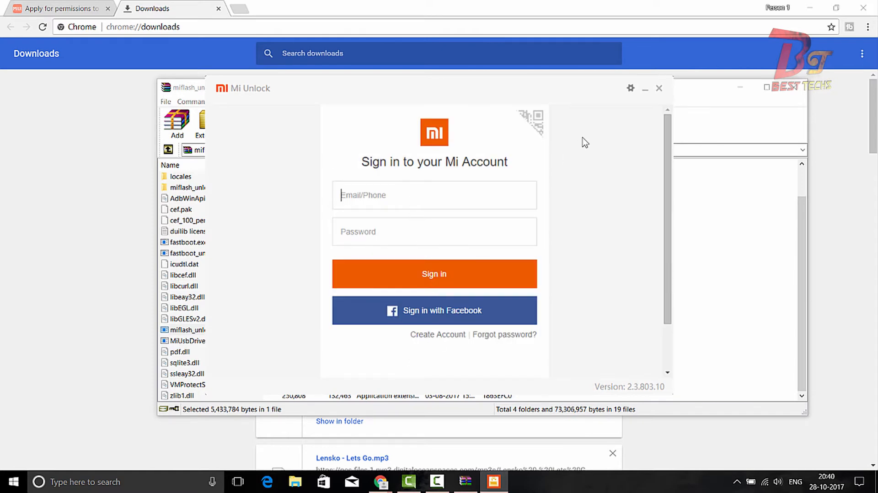
pyautogui.moveTo(427, 216)
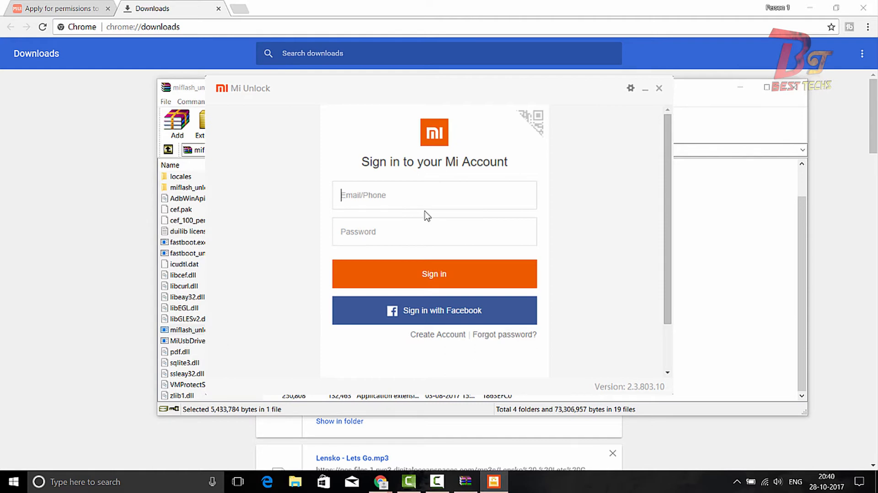
pyautogui.write('1')
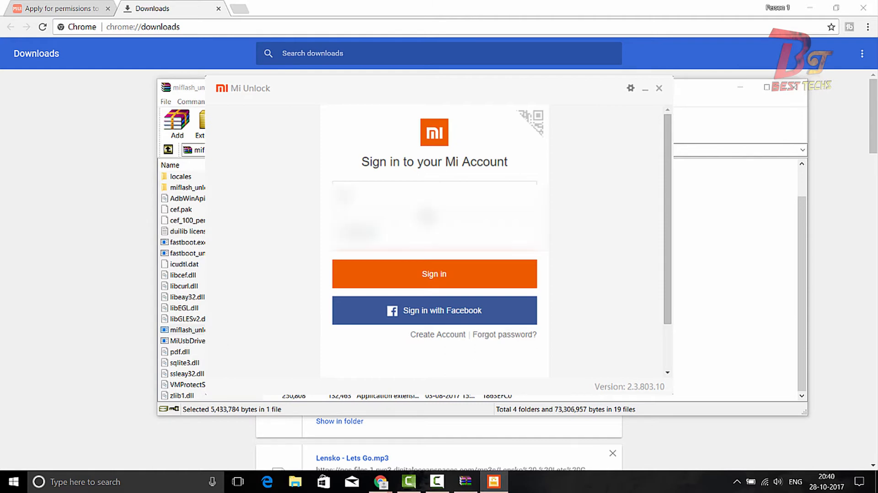
pyautogui.click(434, 274)
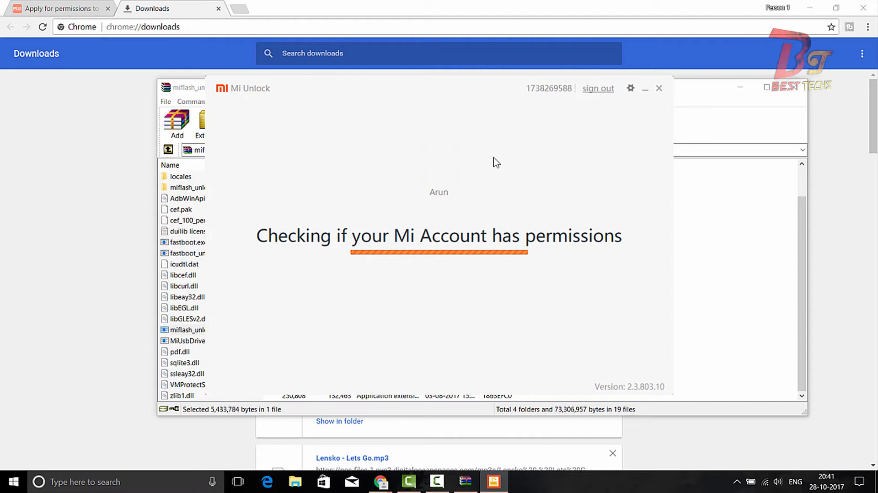
pyautogui.moveTo(425, 179)
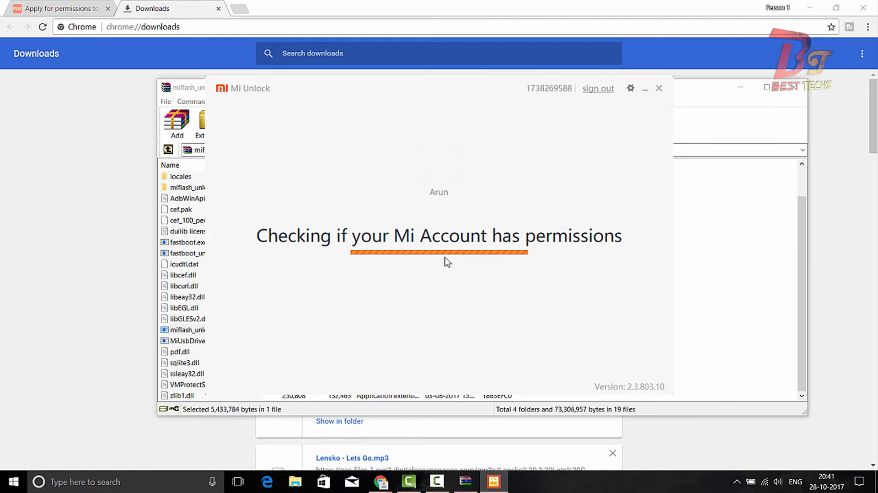
pyautogui.moveTo(467, 260)
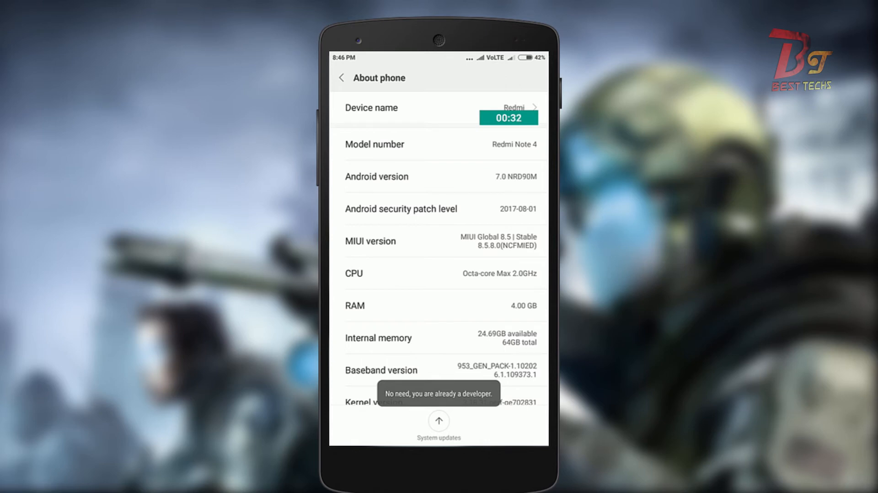
# Enable USB debugging in Developer options and confirm the Allow USB debugging prompt.
pyautogui.click(341, 78)
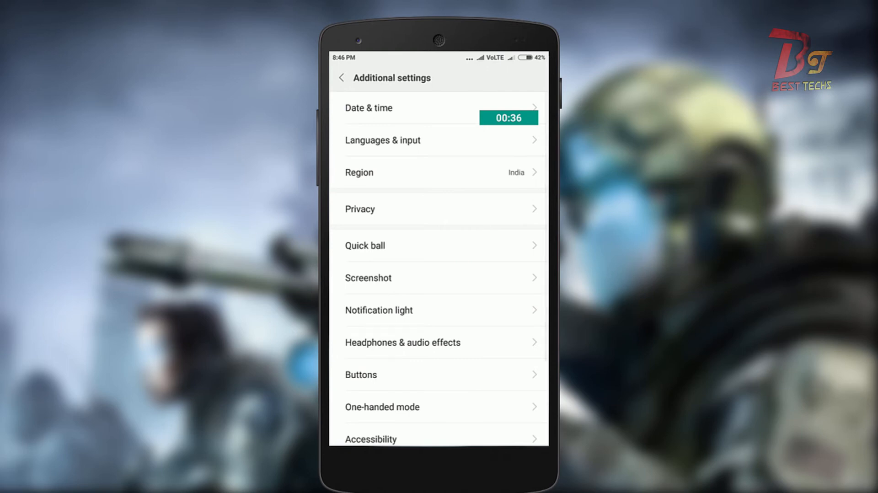
pyautogui.scroll(-3)
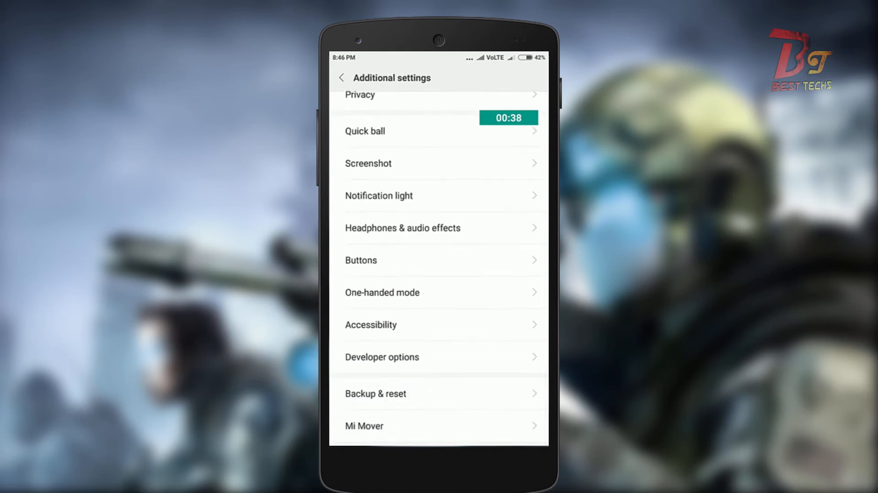
pyautogui.click(383, 357)
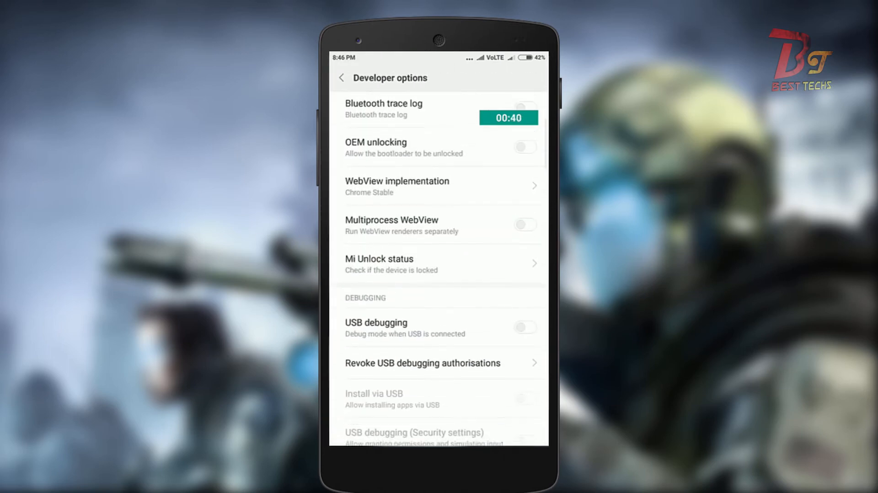
pyautogui.click(525, 327)
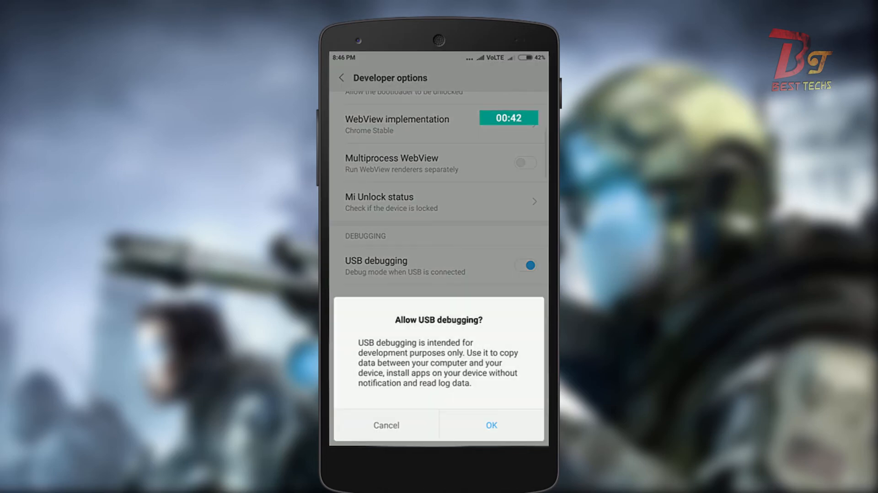
pyautogui.click(492, 426)
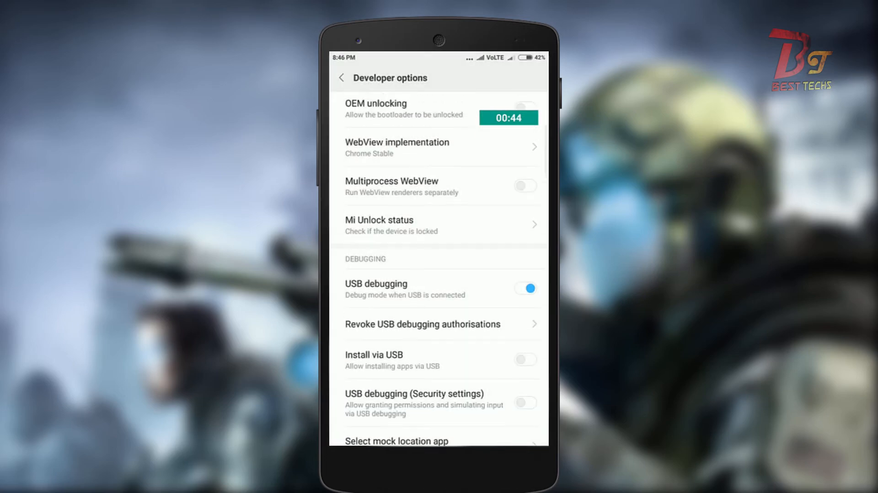
pyautogui.click(379, 225)
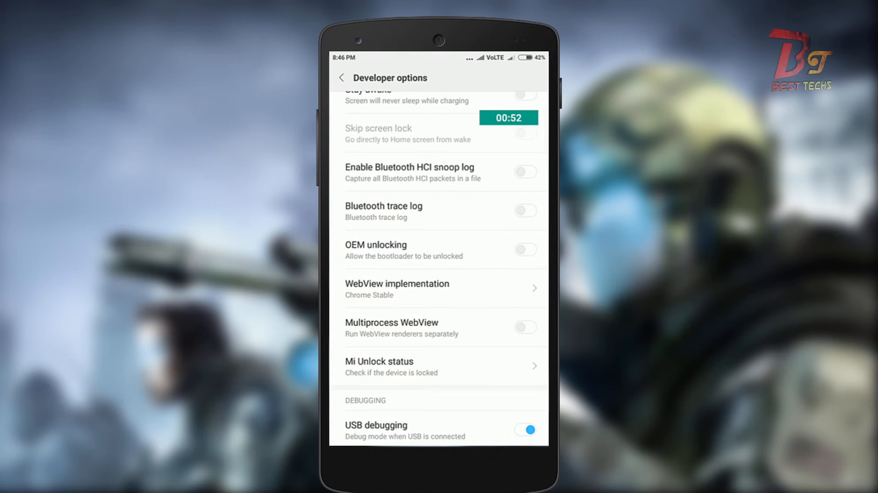
pyautogui.click(524, 249)
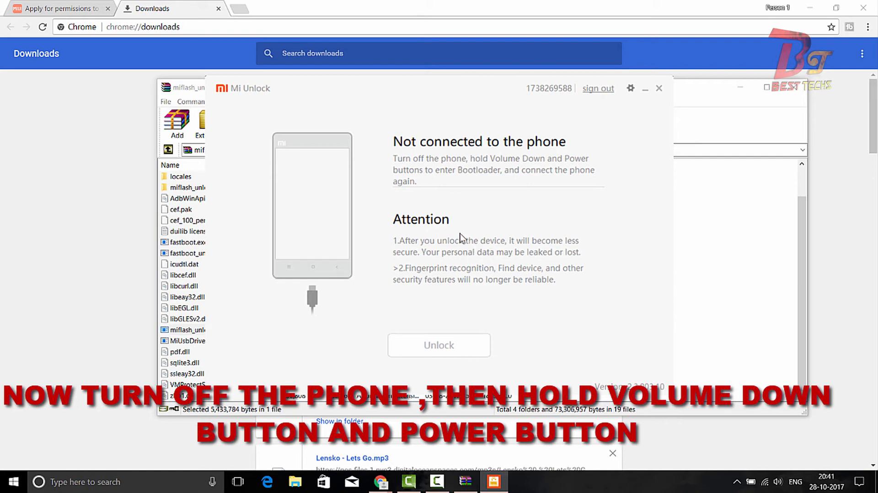
pyautogui.moveTo(454, 201)
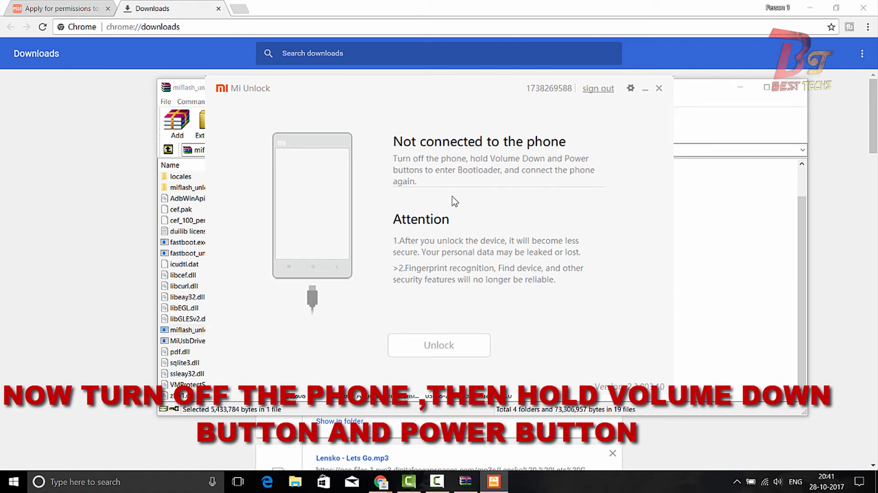
pyautogui.moveTo(590, 124)
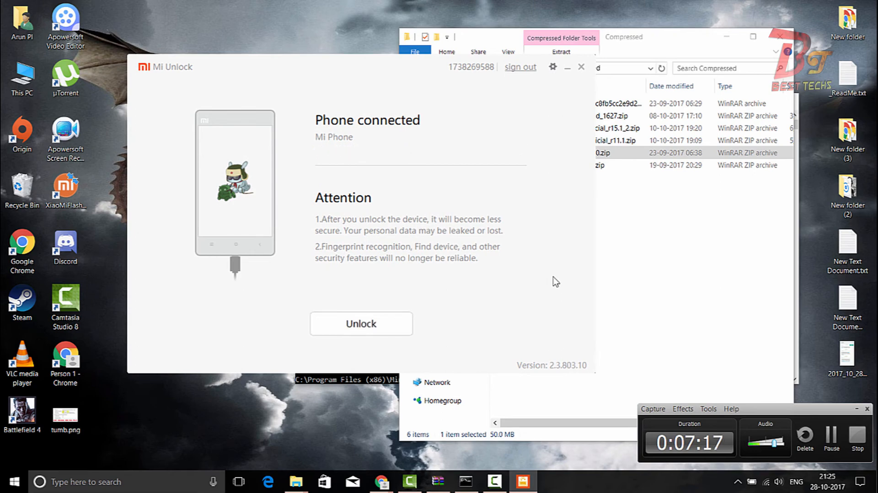
# Start the unlock and choose Unlock anyway at the malware warning.
pyautogui.click(362, 323)
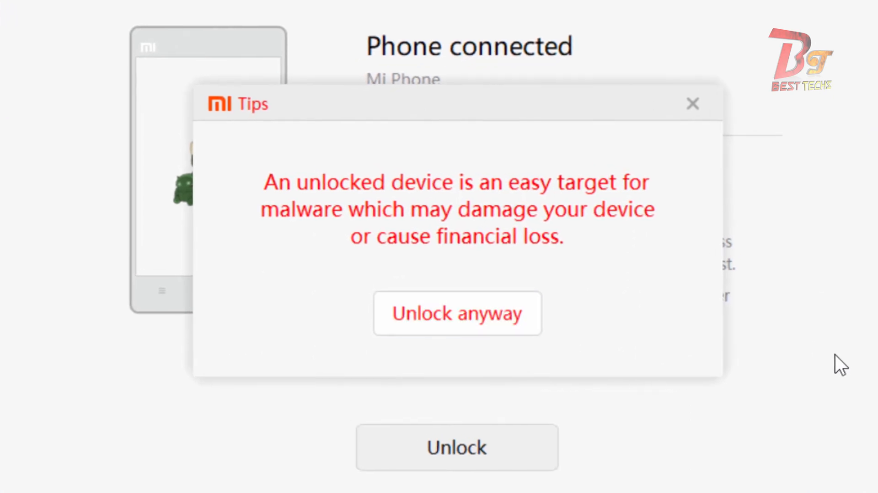
pyautogui.click(457, 313)
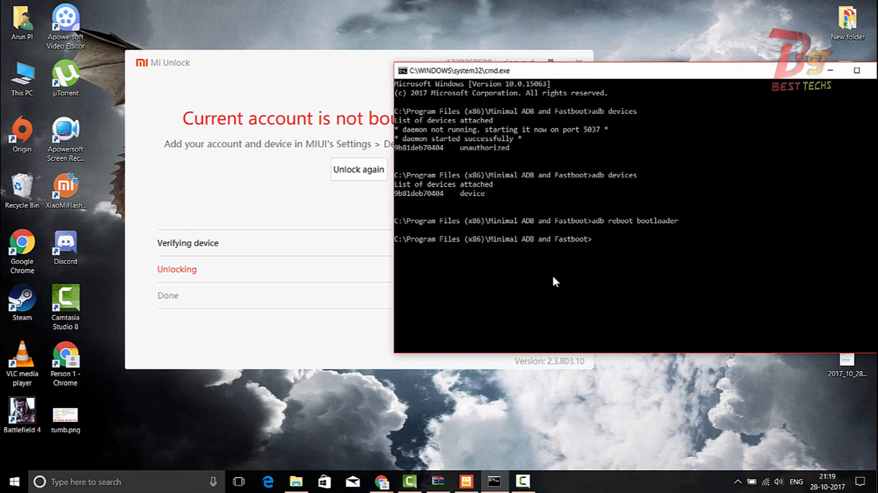
# Enter the 'fastboot re...' command to reboot the phone from the bootloader.
pyautogui.write('fastb')
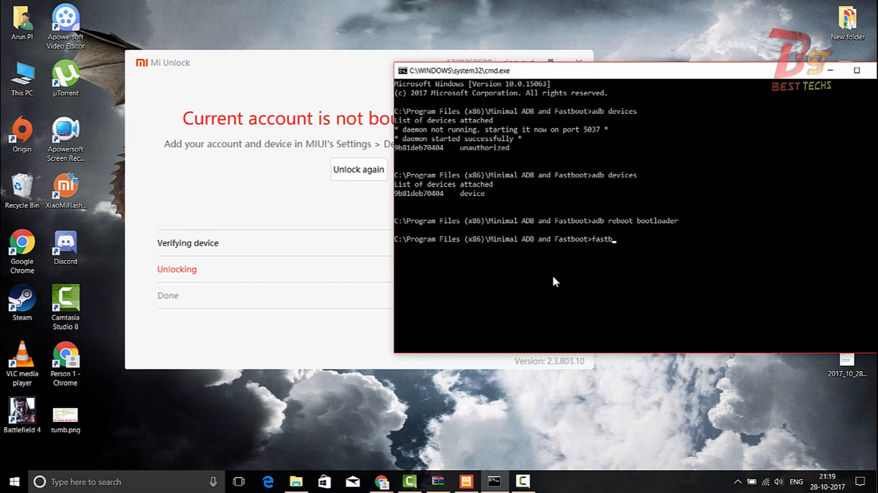
pyautogui.write('oot')
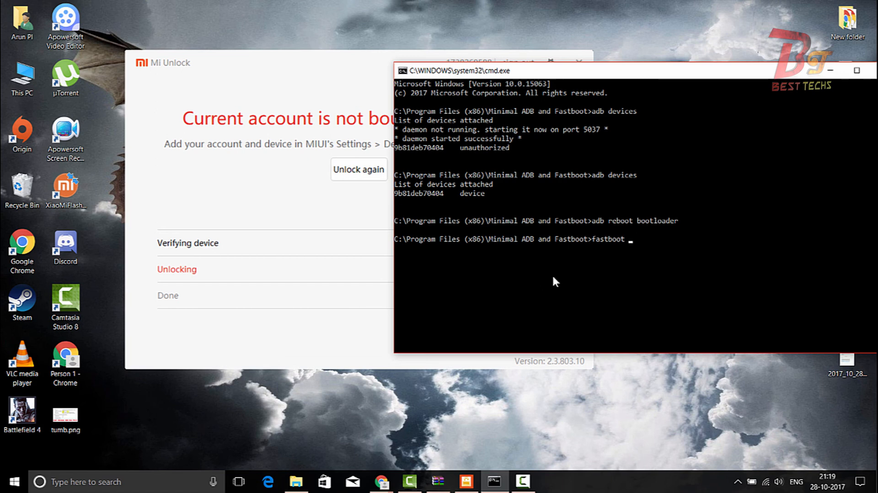
pyautogui.write('re')
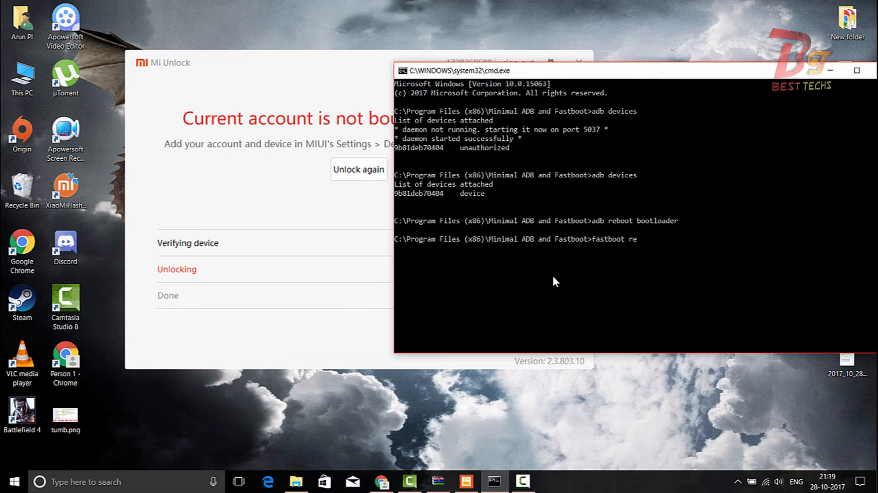